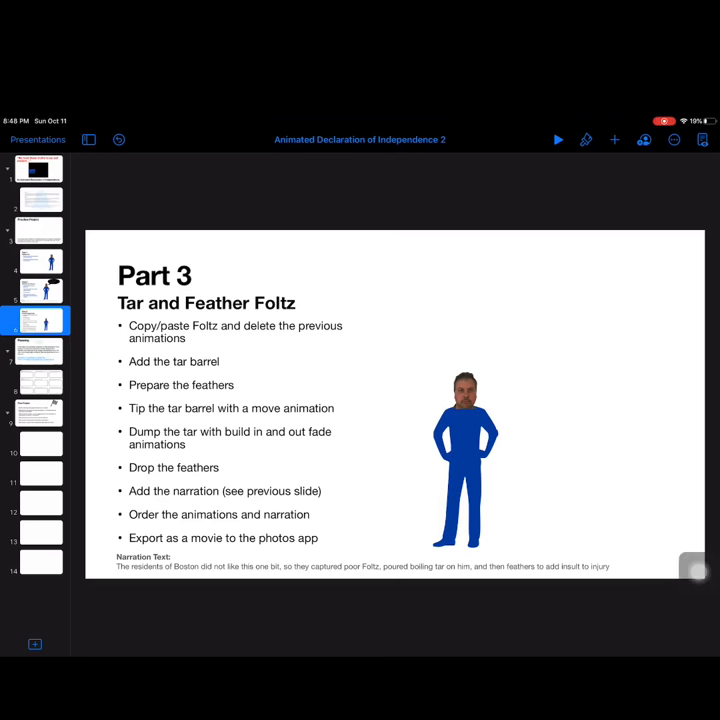
# Step: Search the shape library for "Ba" to find a barrel shape
pyautogui.click(612, 140)
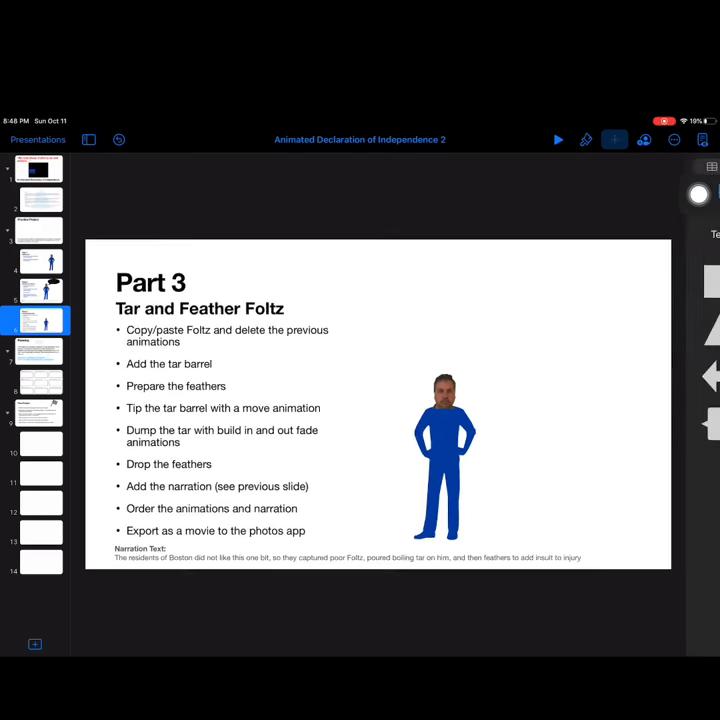
pyautogui.click(594, 140)
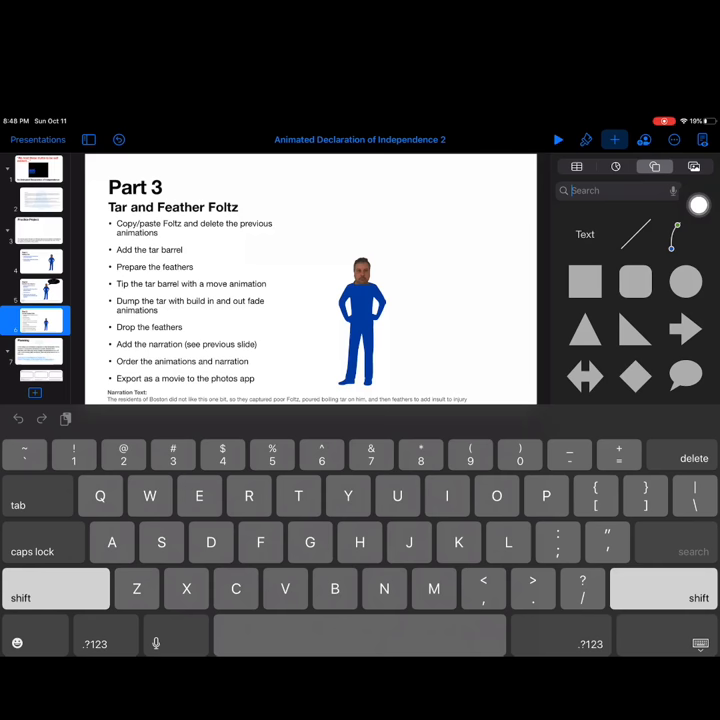
pyautogui.write('Ba')
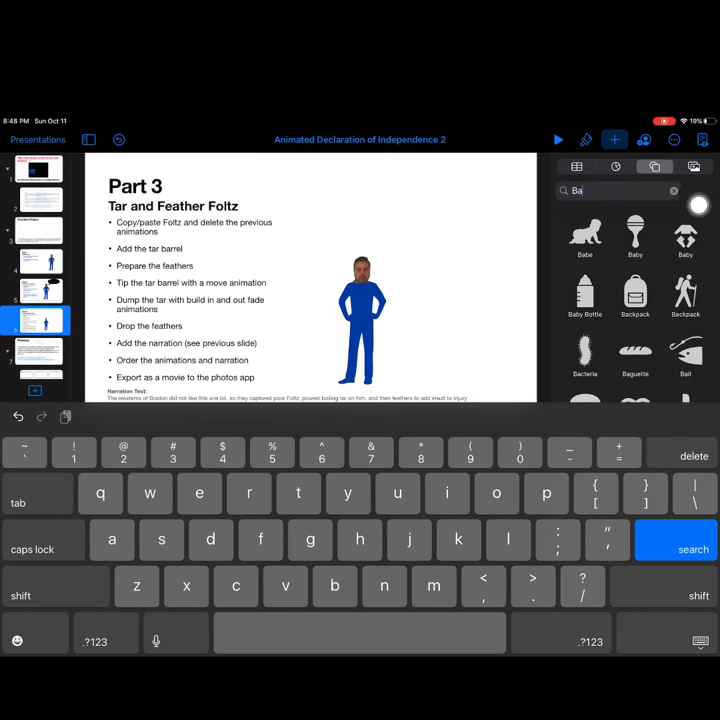